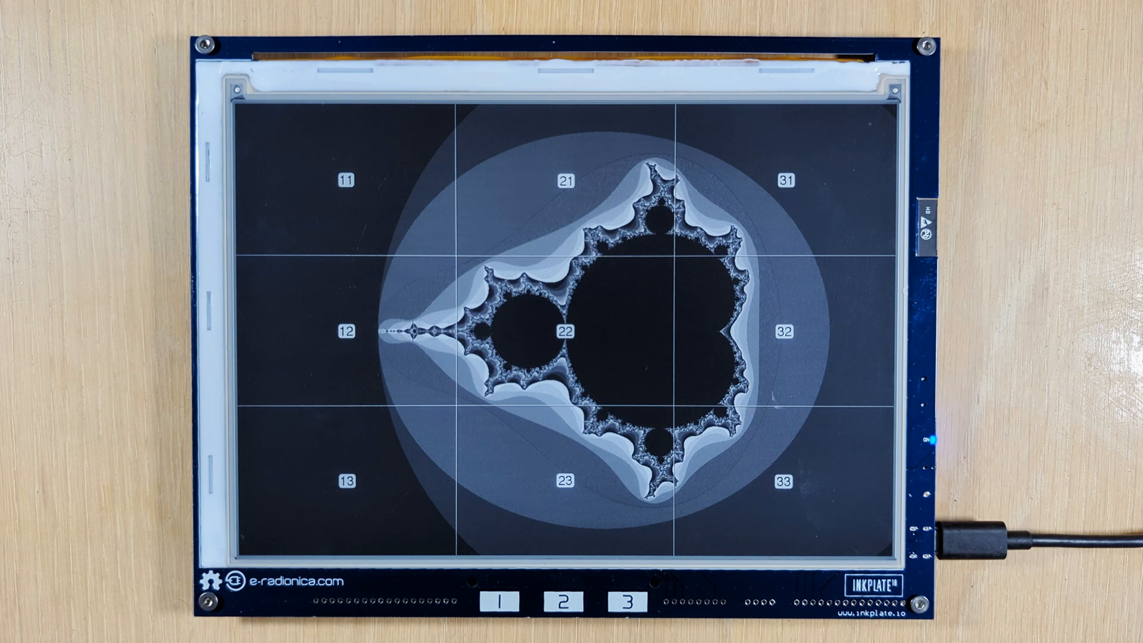
Step: Zoom into the centre cell of the full Mandelbrot set
left_click(561, 600)
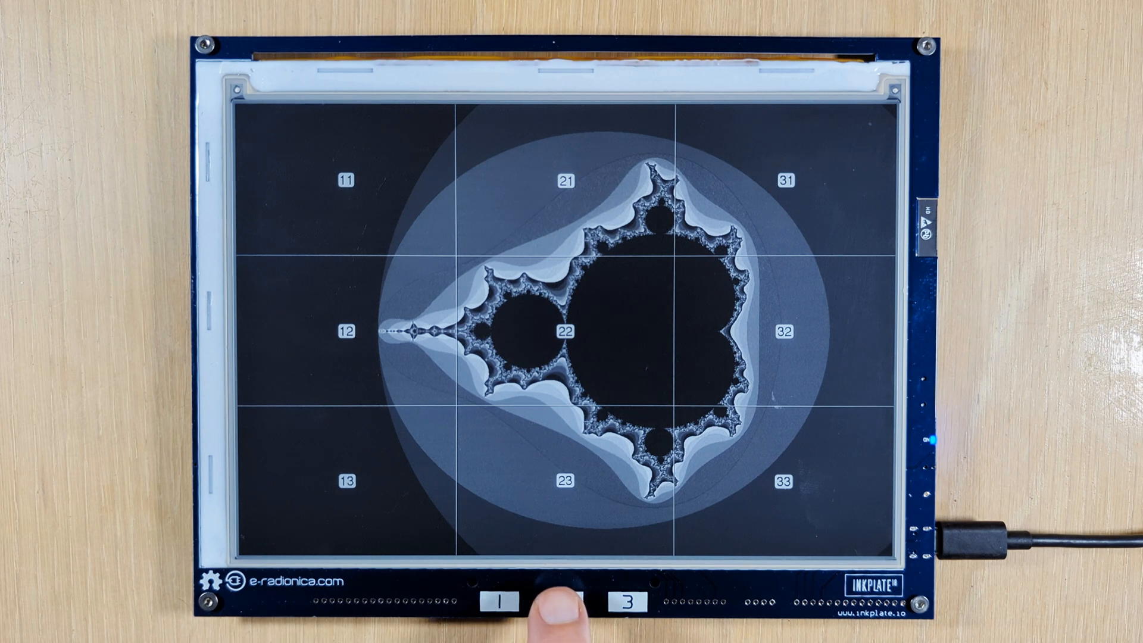
left_click(562, 603)
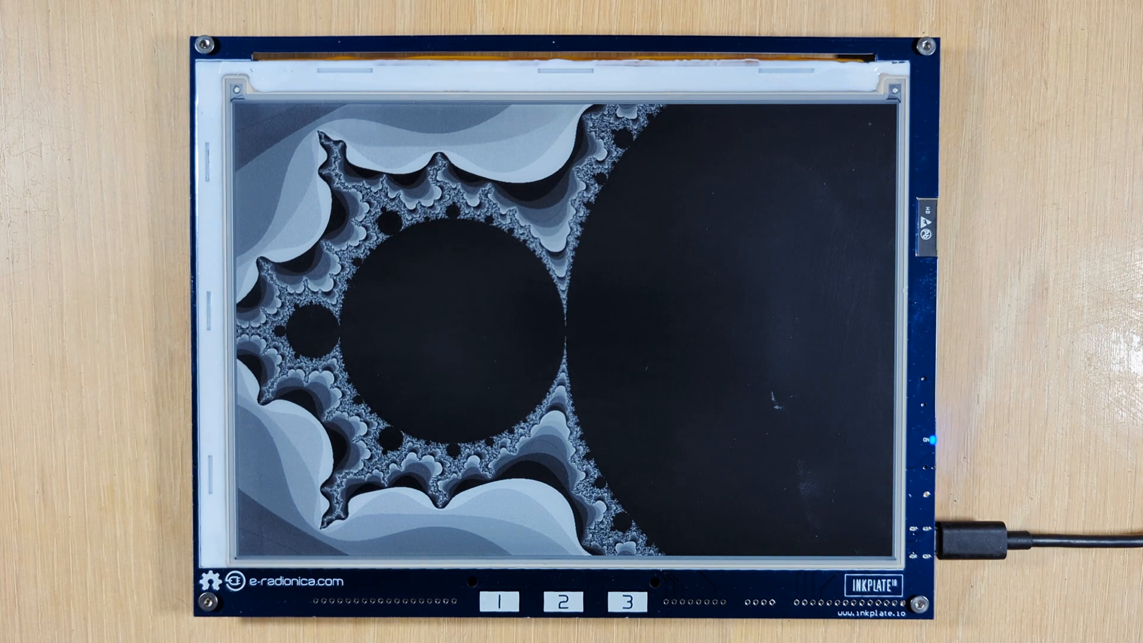
Step: Show the zoom grid again and zoom into a chosen cell
left_click(569, 601)
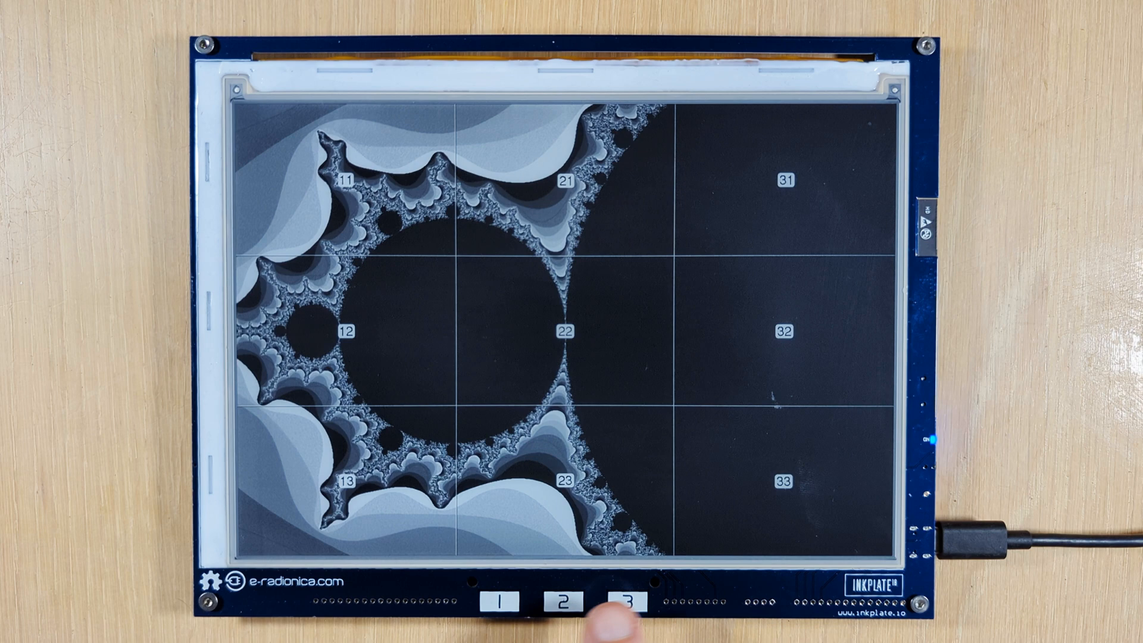
left_click(620, 602)
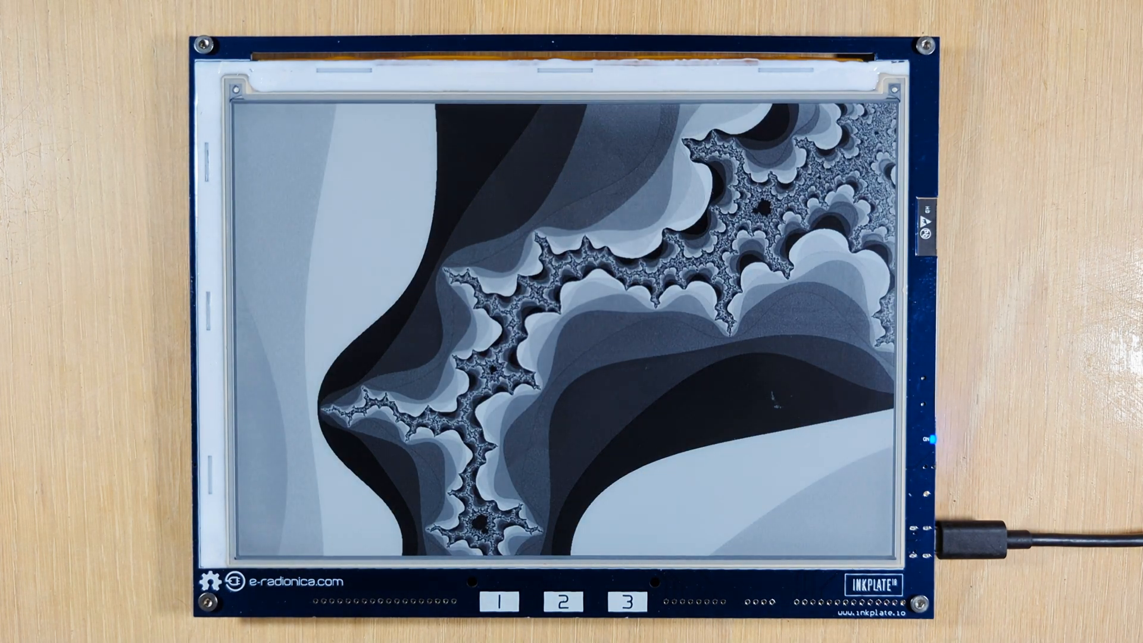
Step: Pick a grid cell over the filament view and zoom into it
left_click(557, 603)
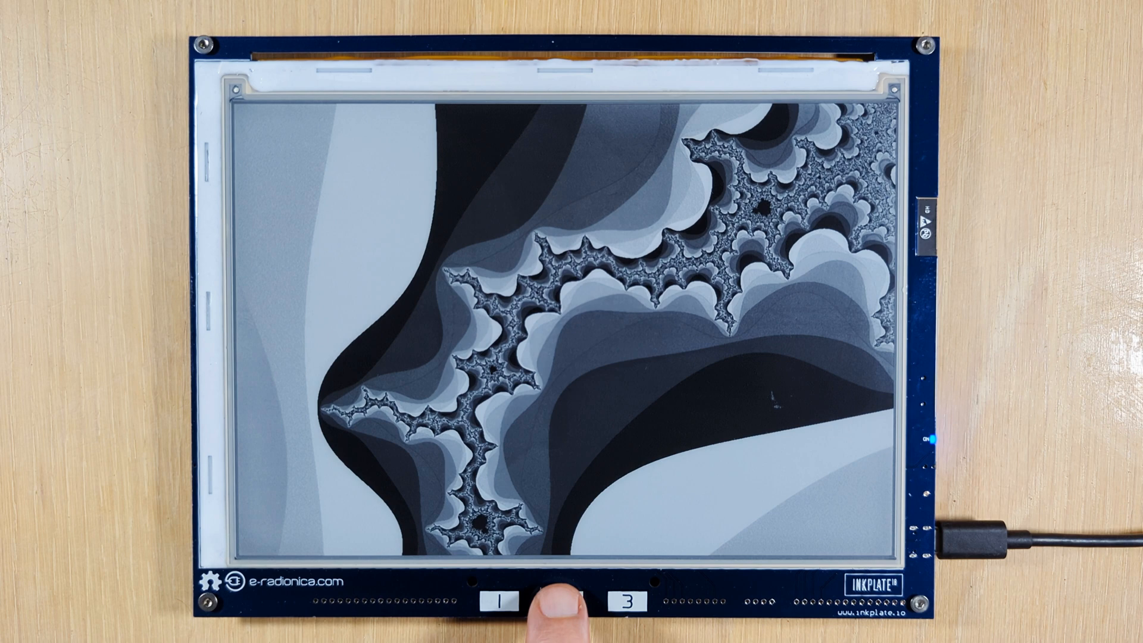
left_click(558, 606)
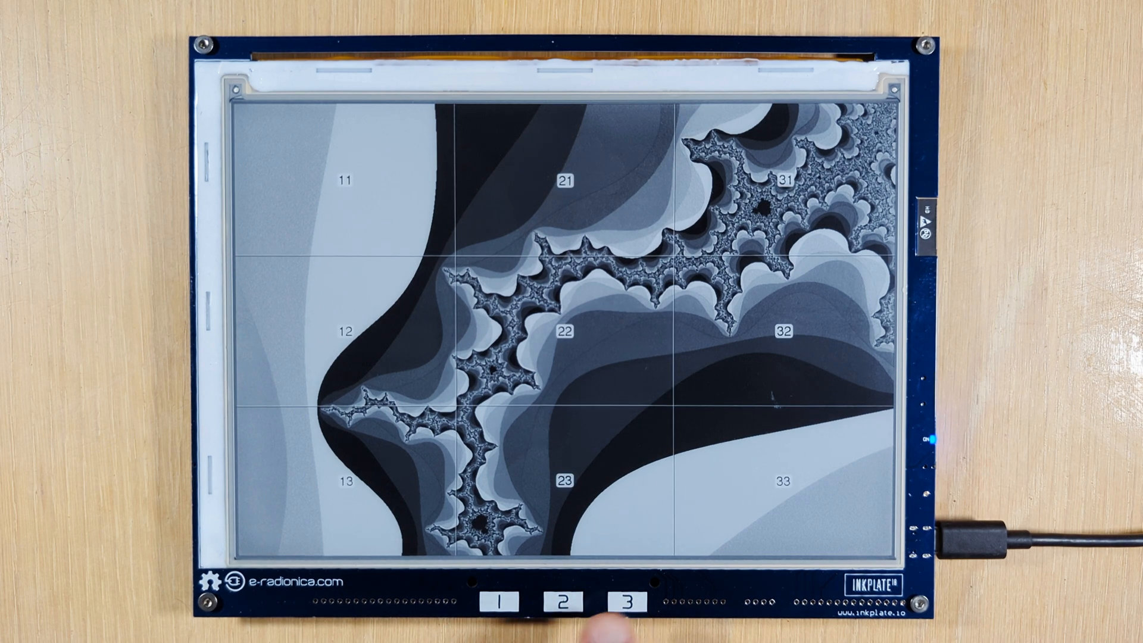
left_click(637, 604)
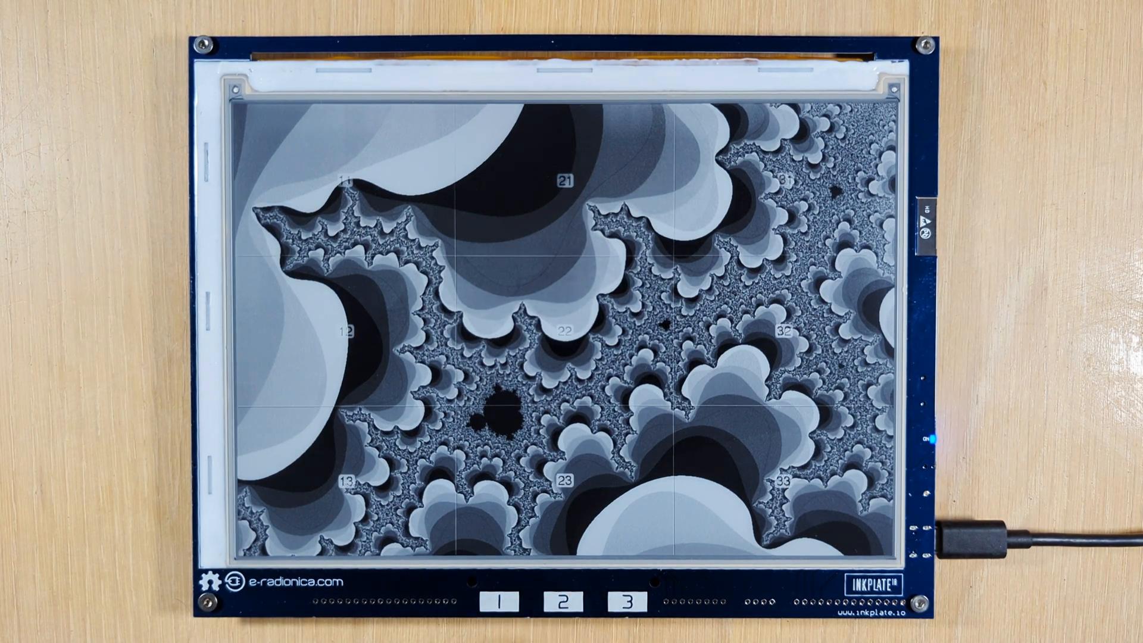
Step: Select the grid cell holding the tiny Mandelbrot copy and zoom onto it
left_click(562, 607)
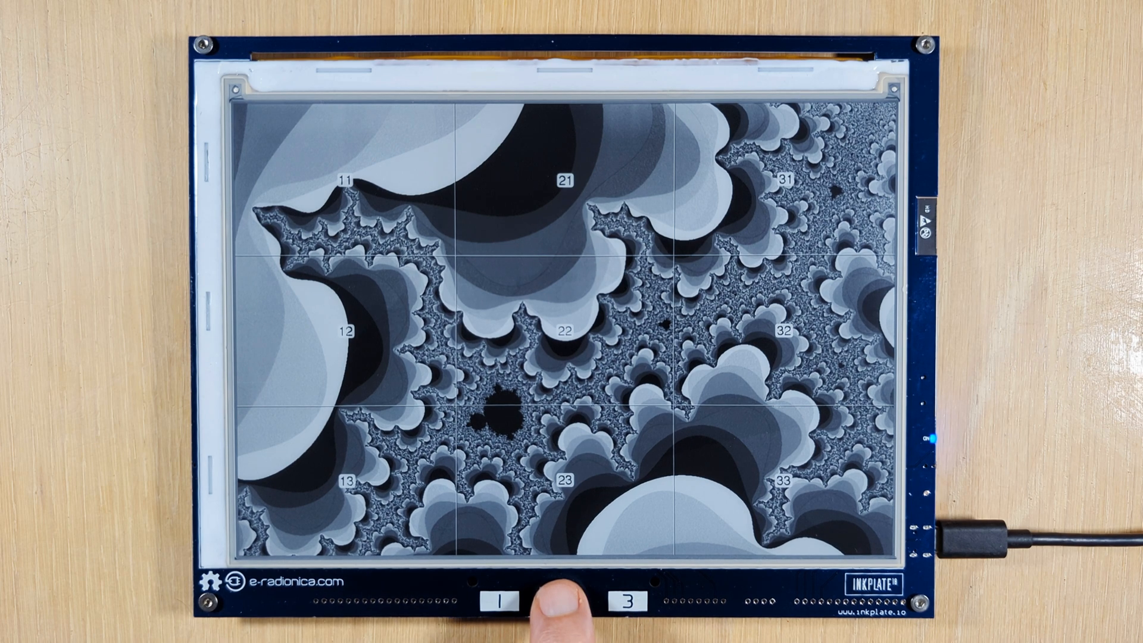
left_click(562, 607)
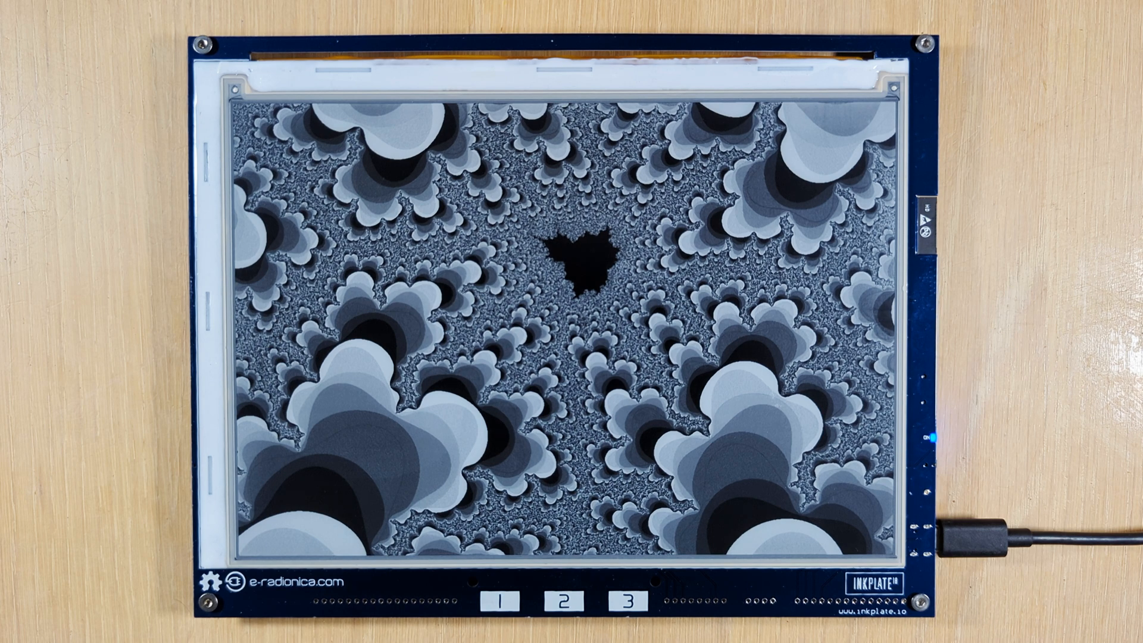
Step: Reset to the full-set view and bring the numbered zoom grid back
left_click(564, 604)
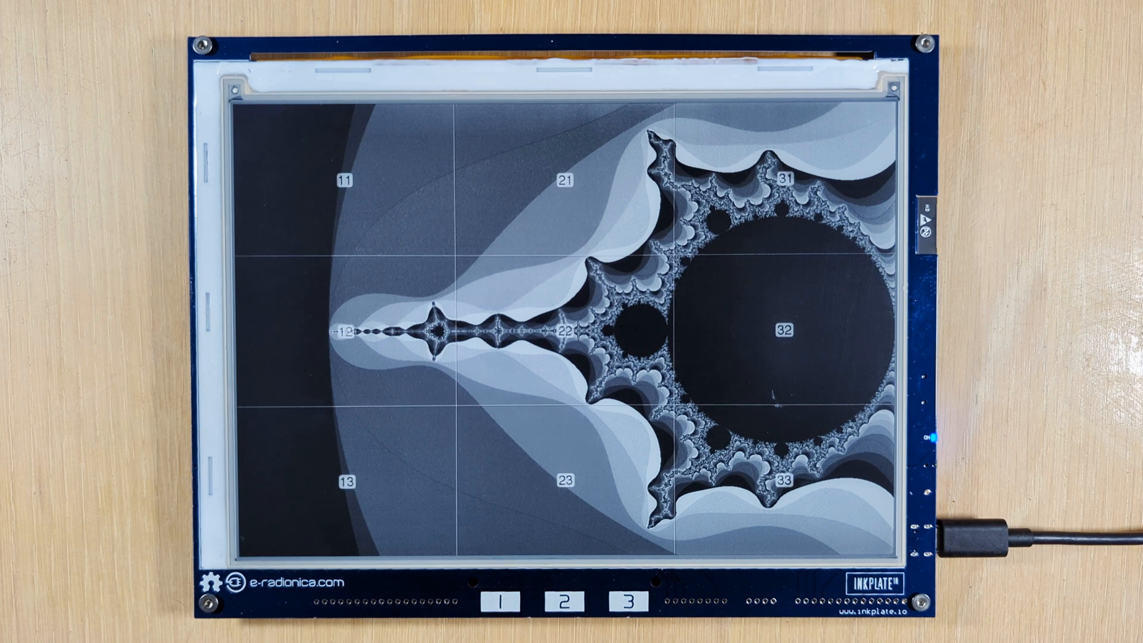
left_click(562, 607)
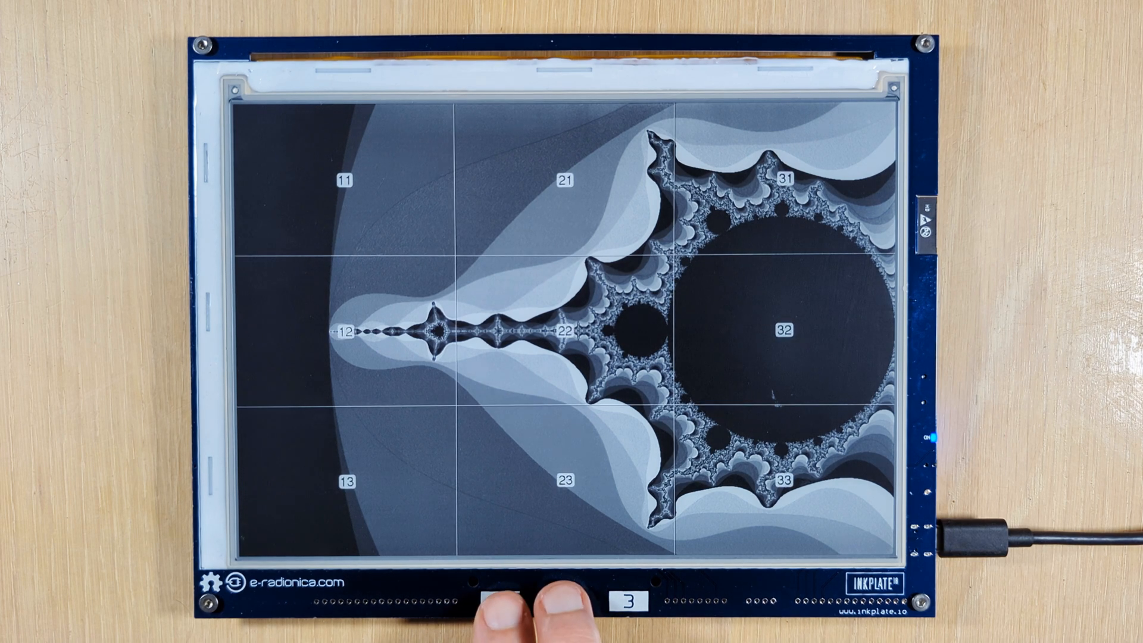